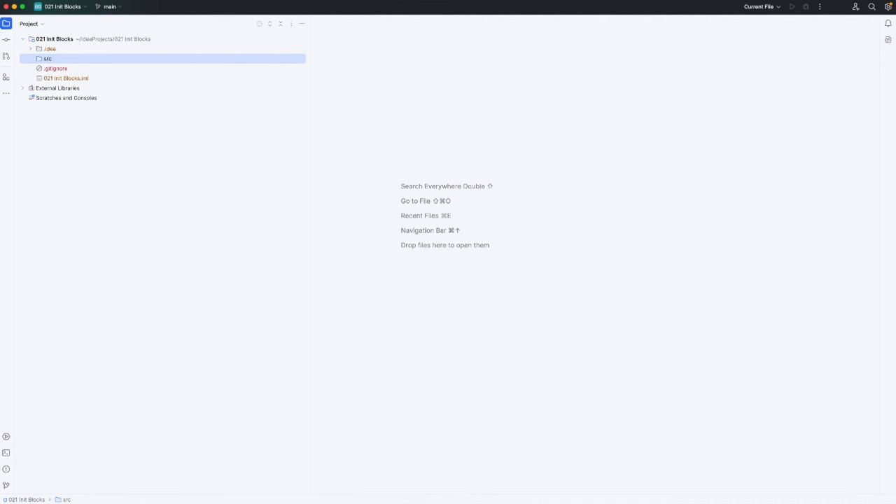
pyautogui.moveTo(238, 63)
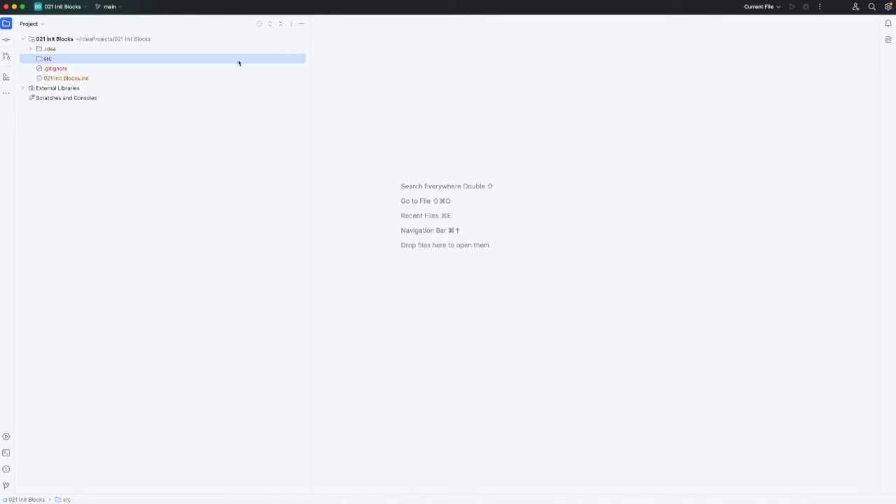
pyautogui.moveTo(123, 59)
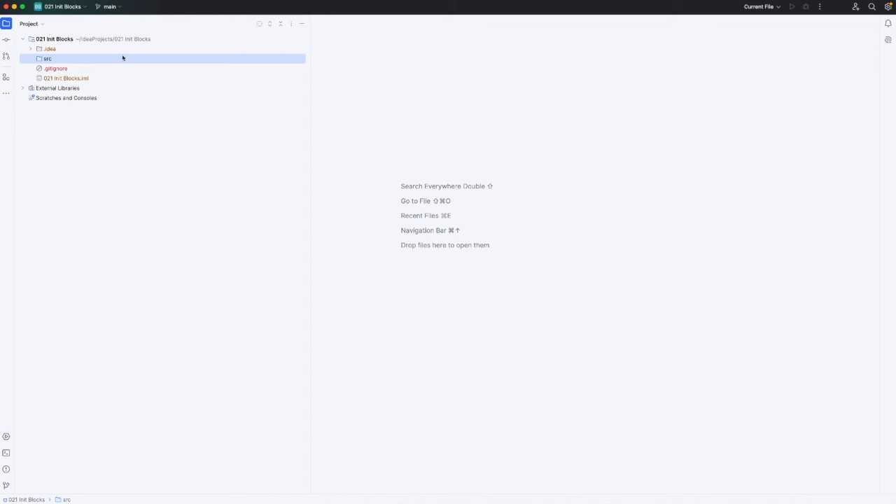
# - Create a new Kotlin class named Person in the src folder
pyautogui.rightClick(48, 59)
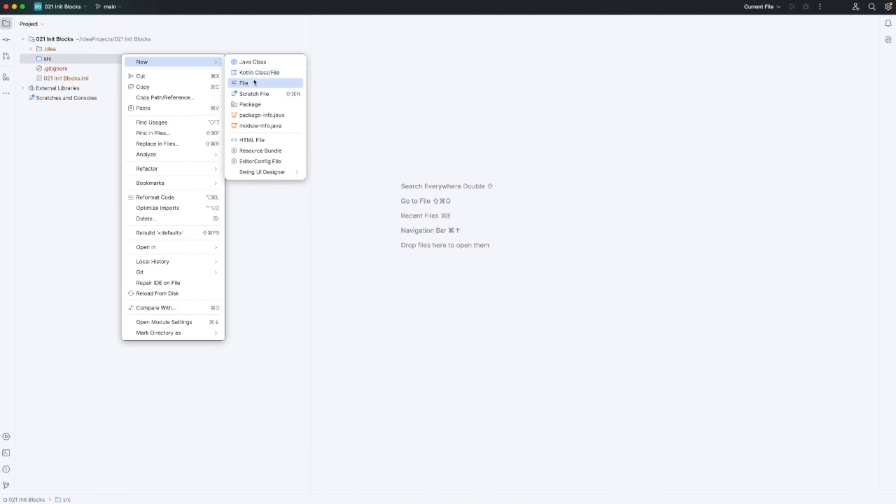
pyautogui.click(259, 73)
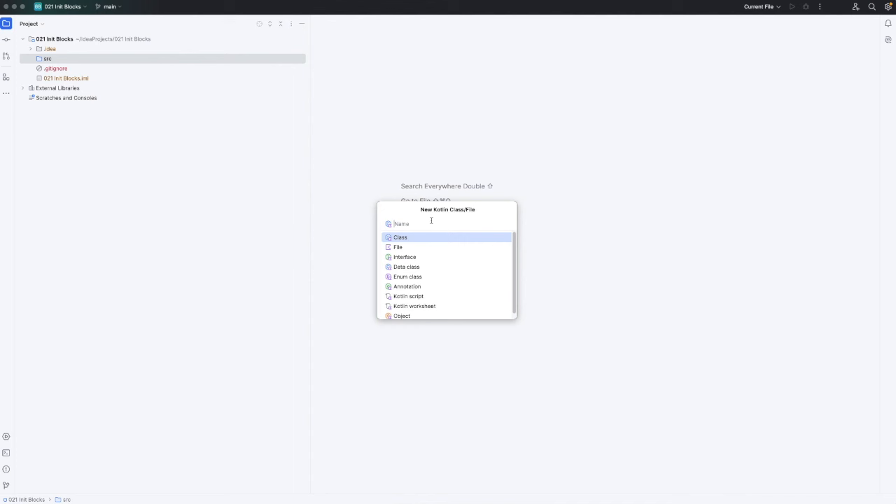
pyautogui.write('Person')
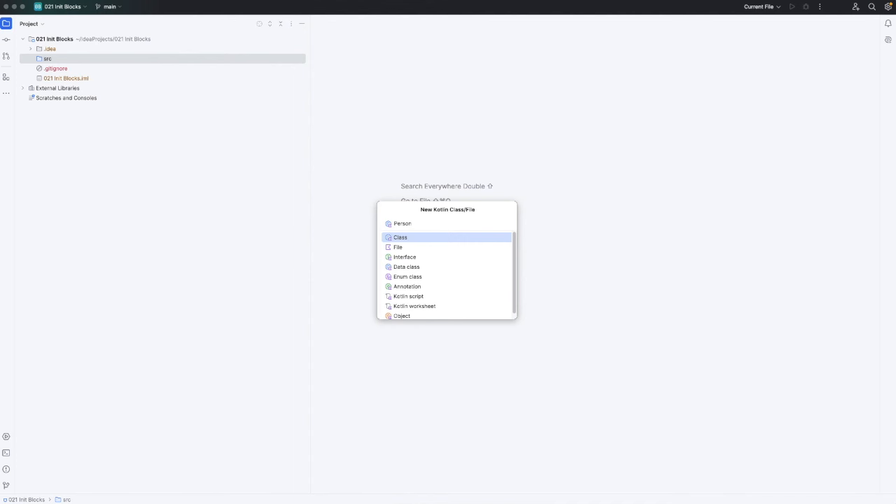
pyautogui.click(401, 238)
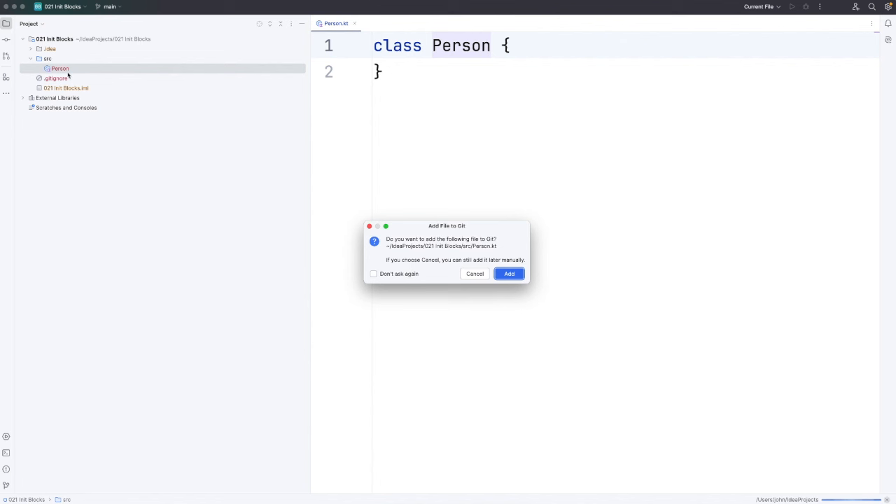
pyautogui.moveTo(426, 246)
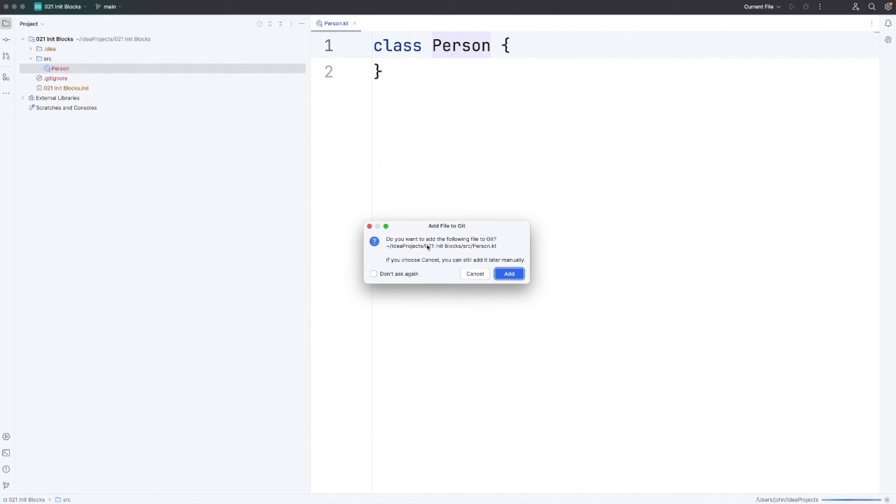
# - Add Person.kt to Git and stop being asked about adding files
pyautogui.click(372, 273)
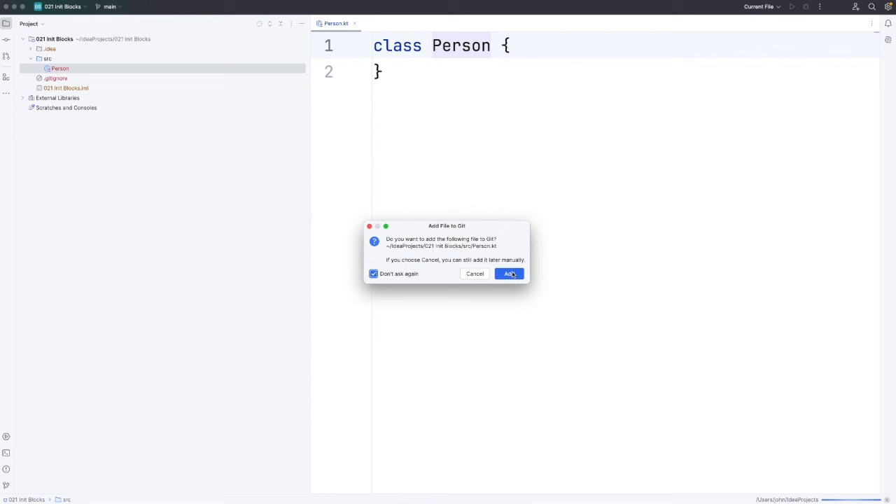
pyautogui.click(508, 273)
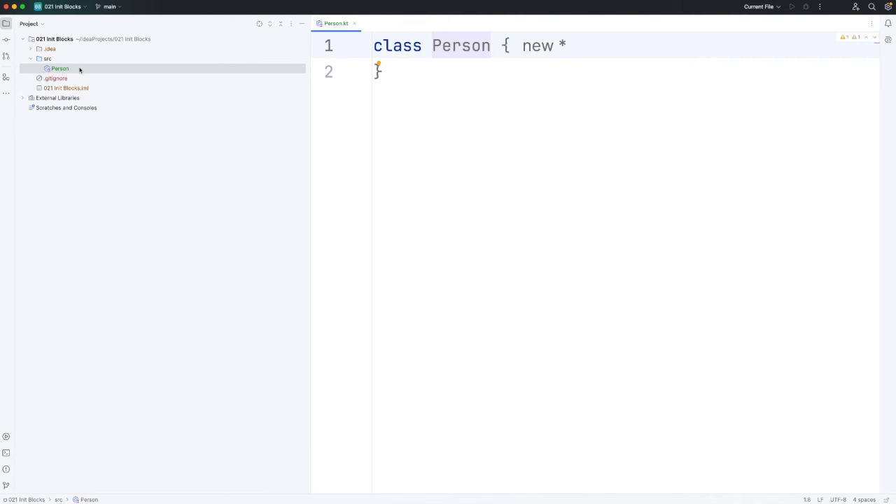
pyautogui.moveTo(238, 85)
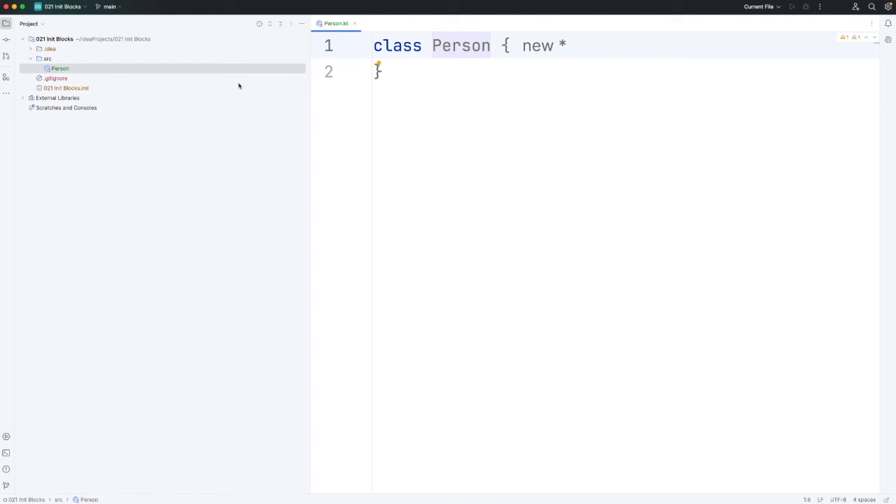
# - Place the caret at the end of the Person class to make room for more code
pyautogui.click(378, 70)
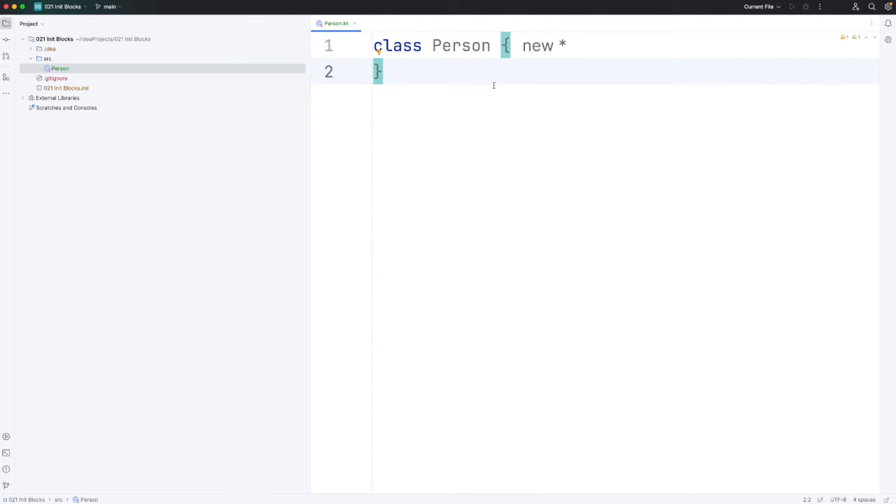
pyautogui.moveTo(461, 84)
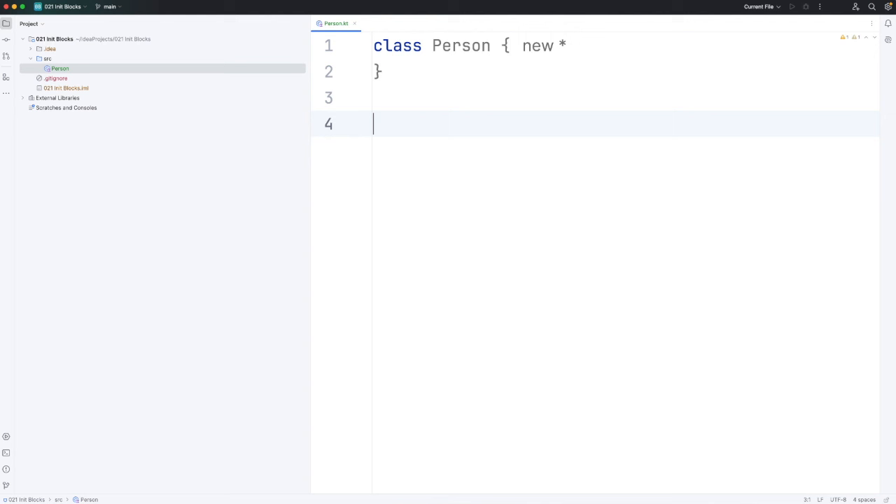
# - Write an empty fun main() { } below the Person class
pyautogui.write('fun m')
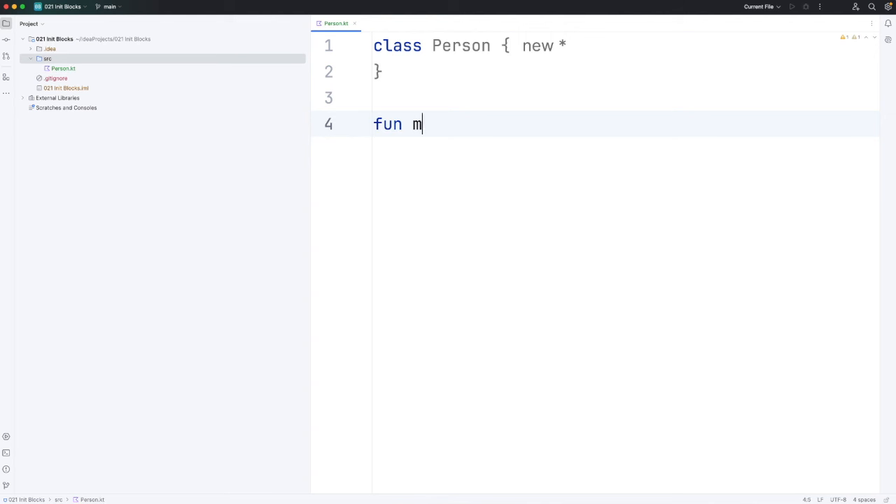
pyautogui.write('ain() {')
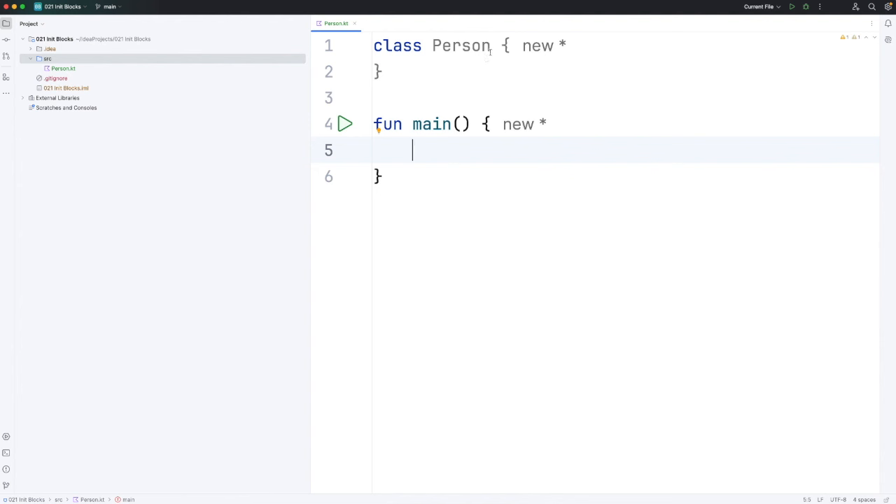
# - Give Person a primary constructor taking a val name: String property
pyautogui.click(490, 45)
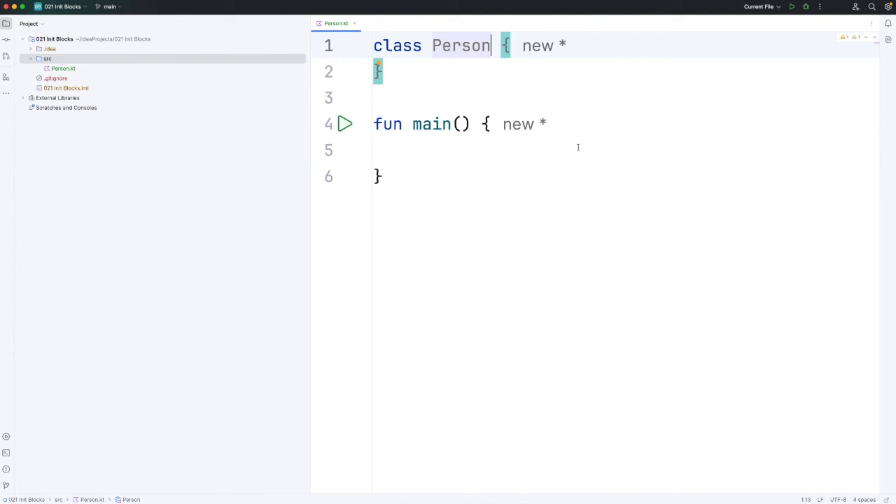
pyautogui.write('()')
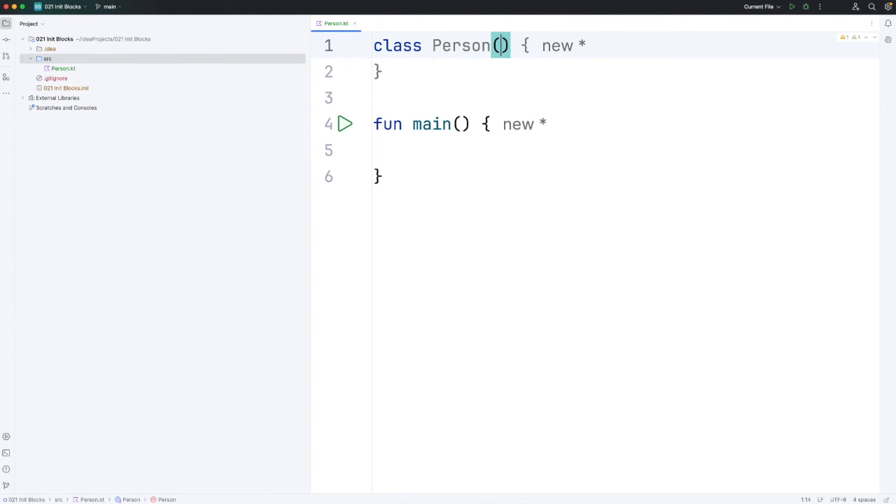
pyautogui.write('v')
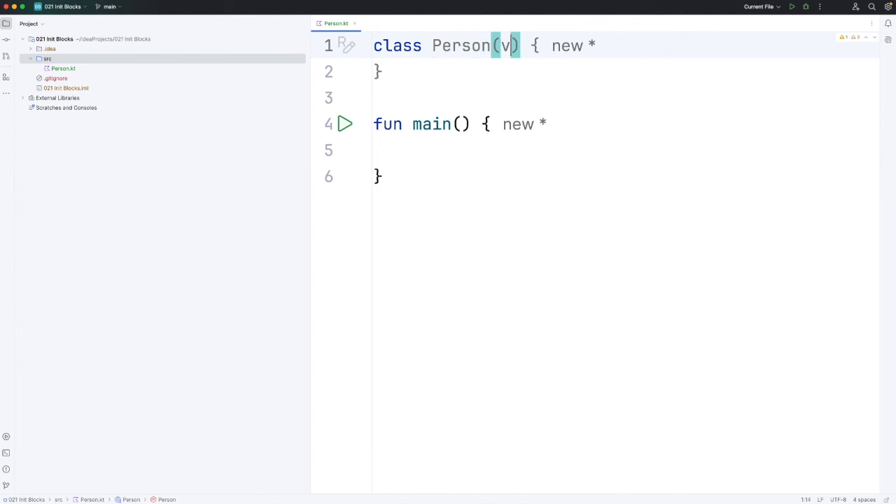
pyautogui.write('al nam')
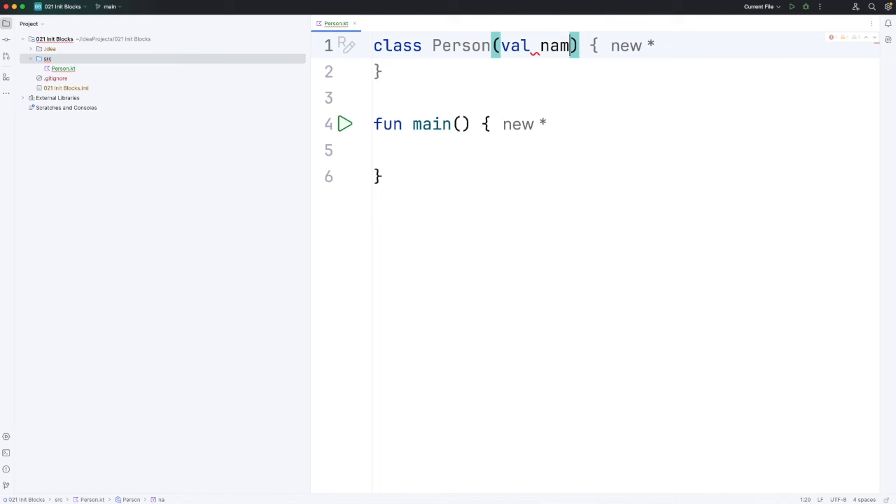
pyautogui.write('e:String')
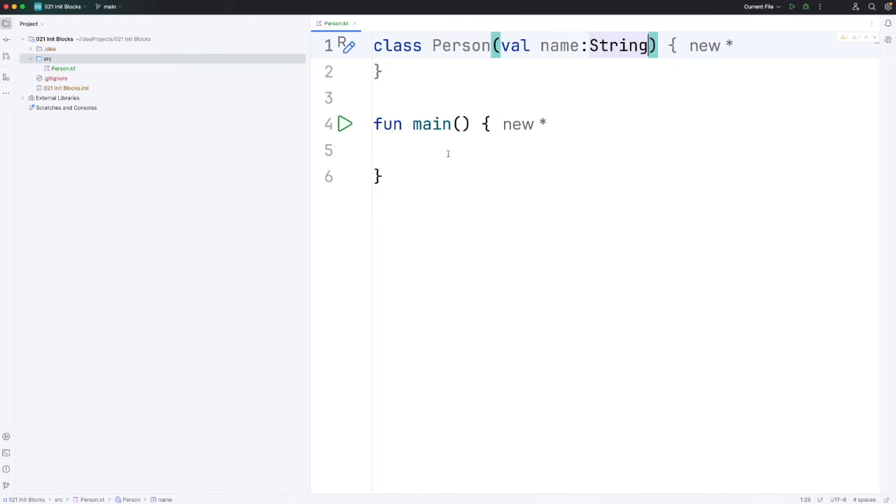
# - In main, create val person as a Person named Bob
pyautogui.click(378, 151)
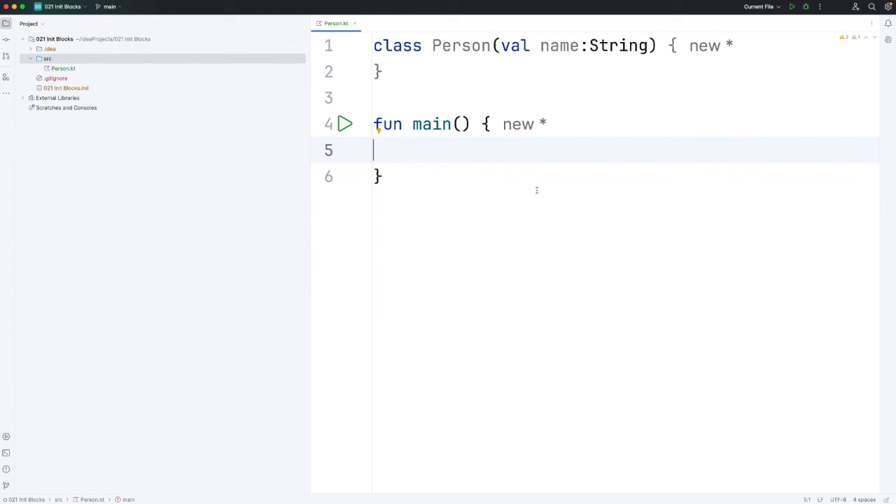
pyautogui.write('v')
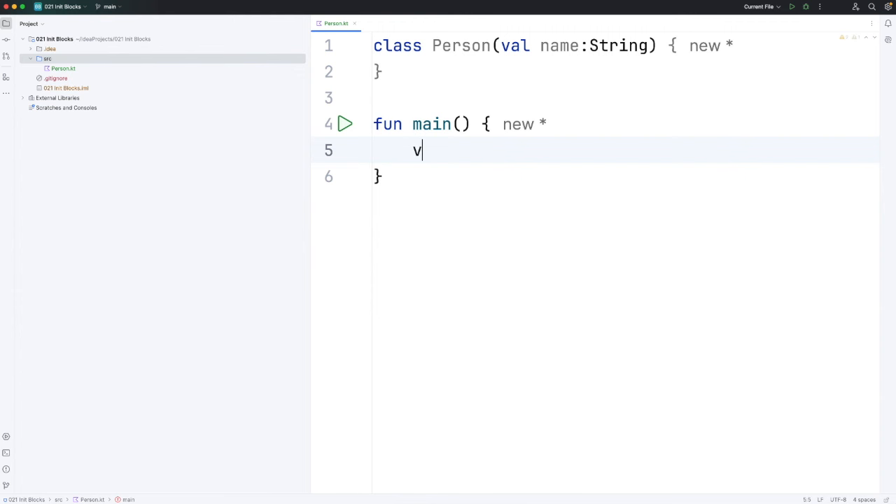
pyautogui.write('al person = Person("B')
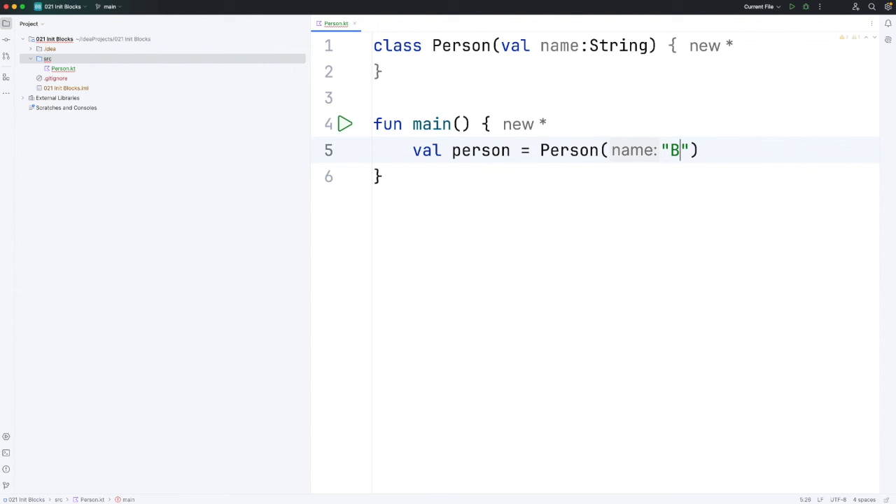
pyautogui.write('ob')
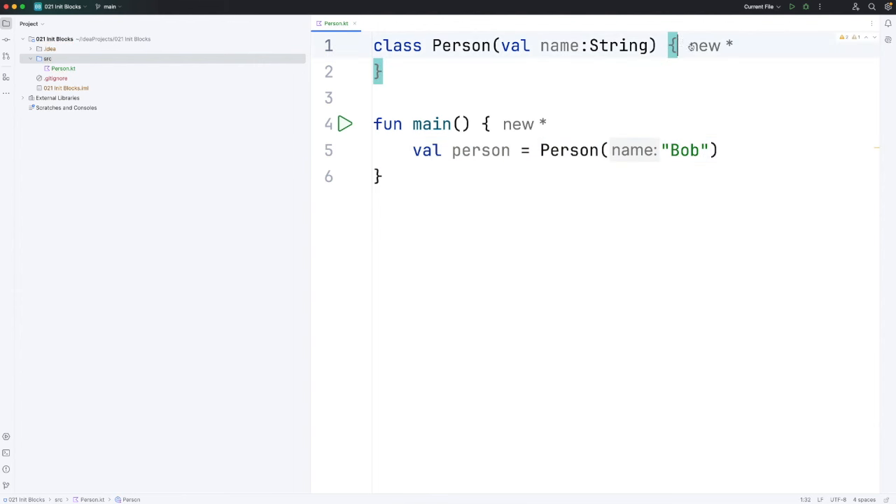
# - Write a speak function printing "Hello, I'm $name"
pyautogui.write('fun speak() {')
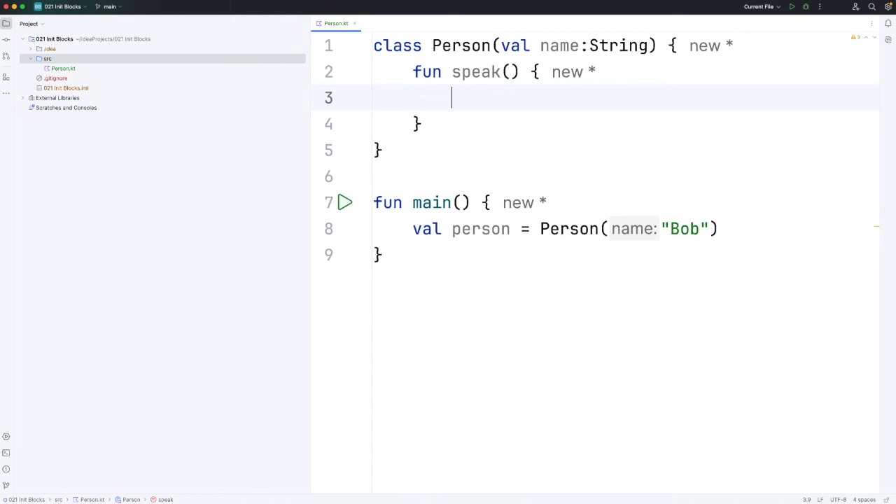
pyautogui.write('println()')
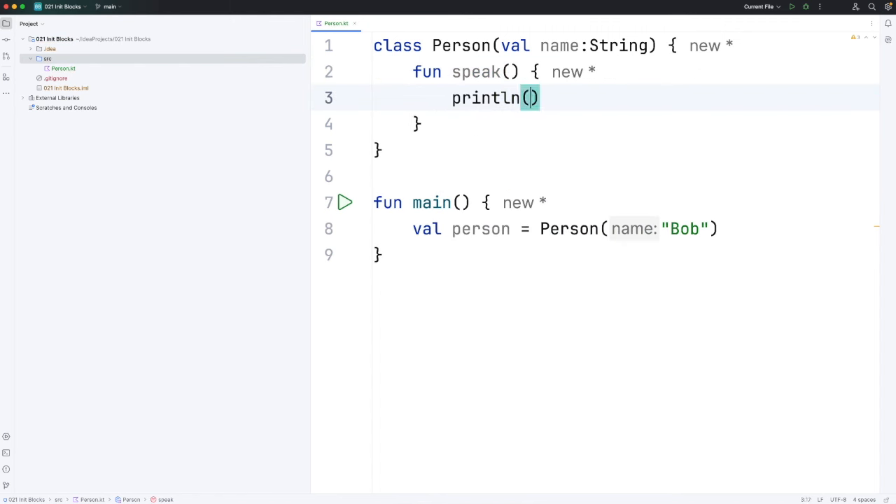
pyautogui.write('"Hello, I')
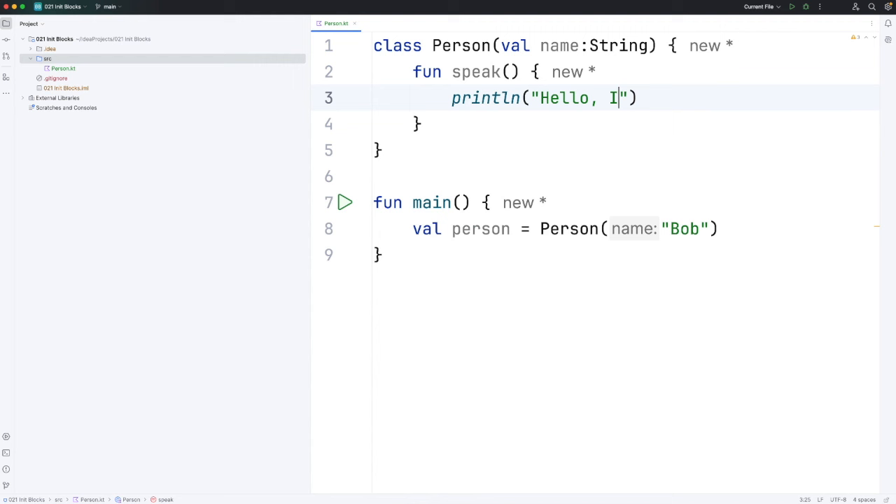
pyautogui.write("'m $name")
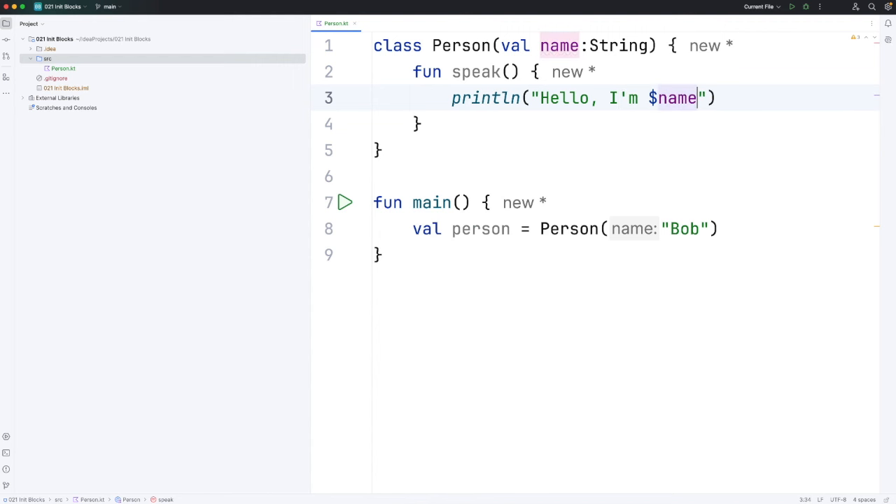
# - Call person.speak() on a new line in main
pyautogui.click(720, 230)
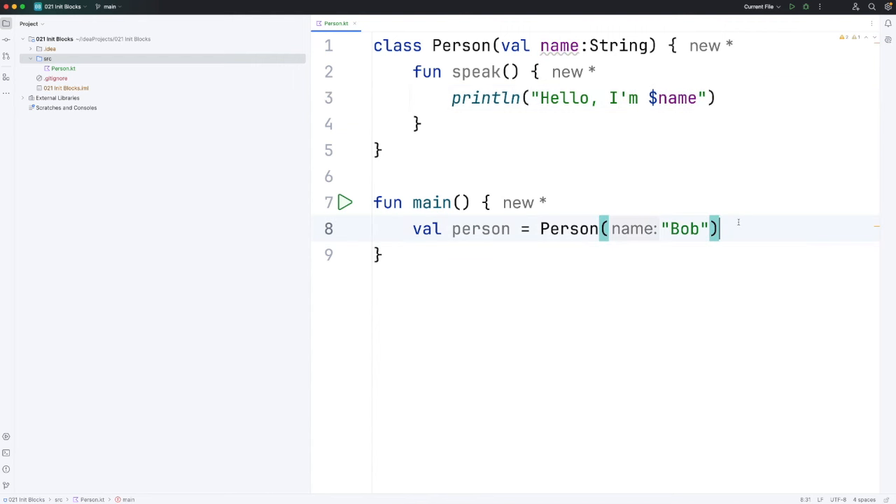
pyautogui.press('Return')
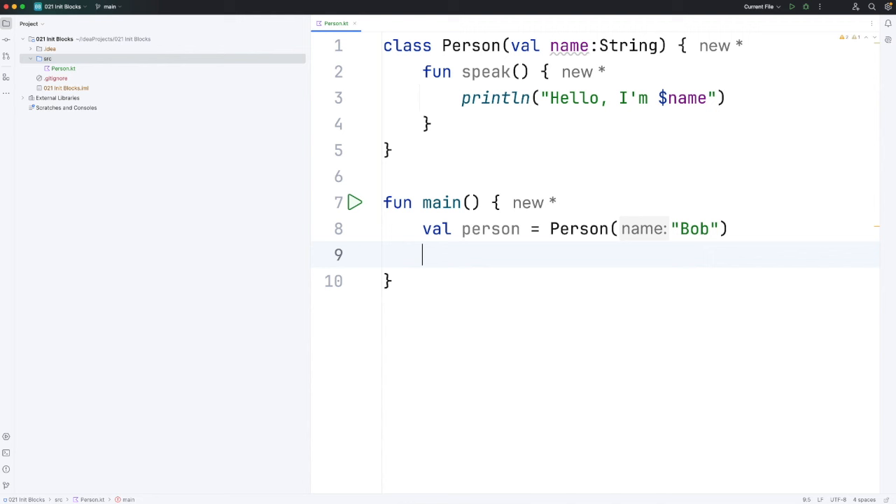
pyautogui.write('person.speak()')
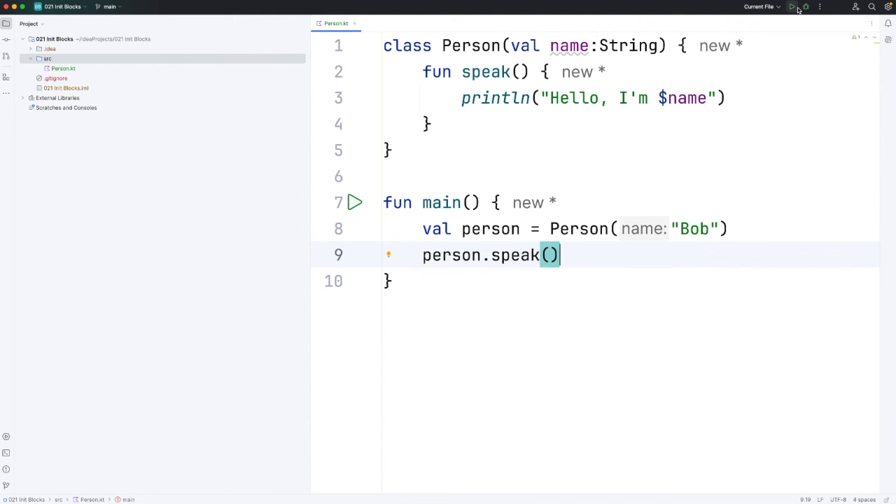
# - Run the program to print "Hello, I'm Bob" with exit code 0
pyautogui.click(792, 6)
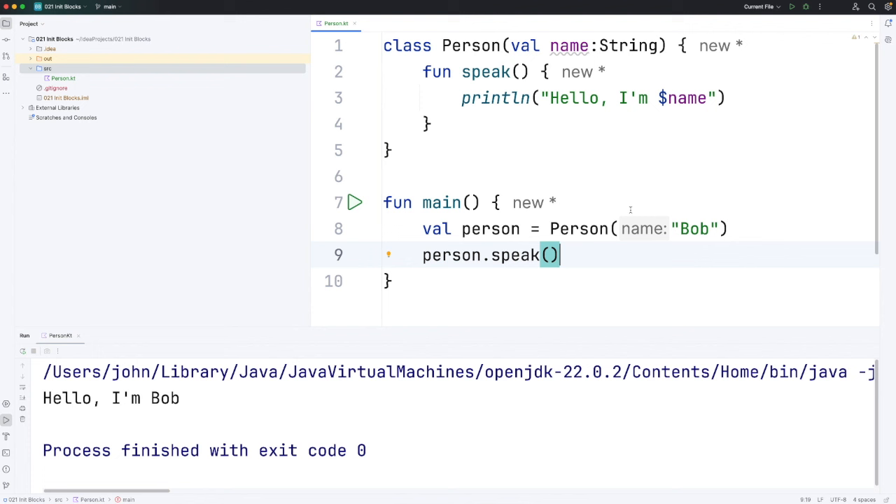
pyautogui.moveTo(567, 51)
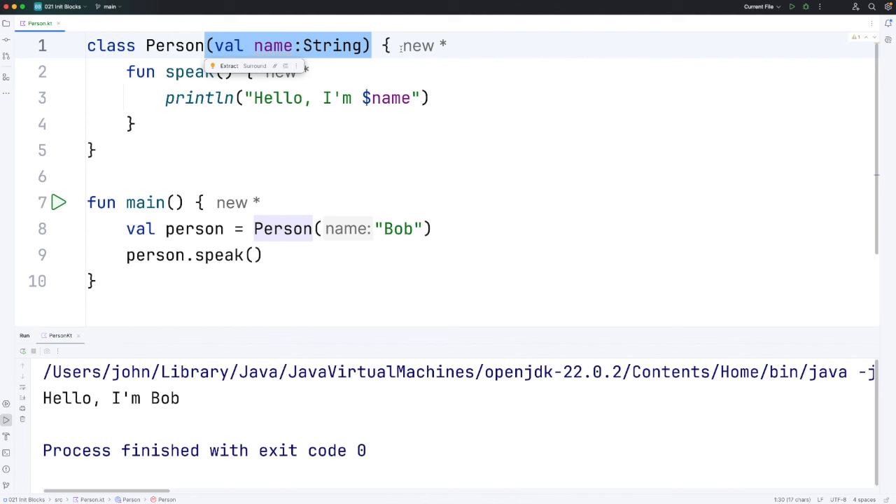
# - Declare val name: String = name.uppercase() in the class body, with name a plain constructor parameter
pyautogui.click(385, 44)
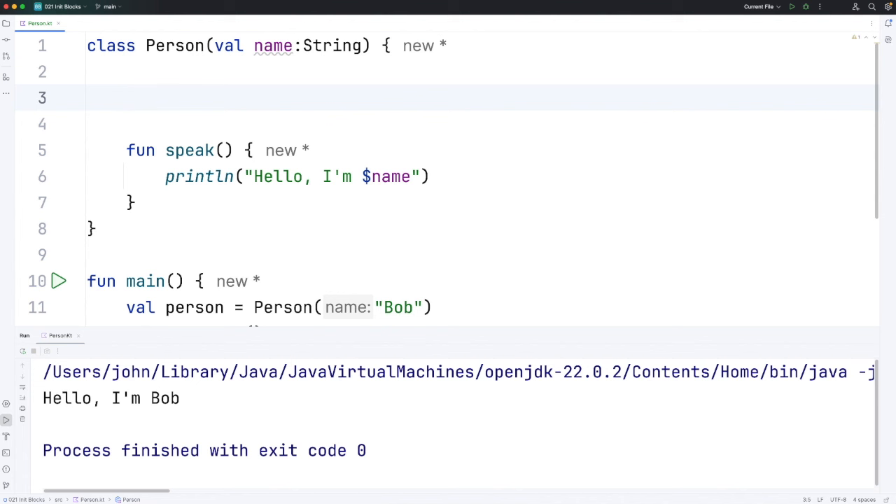
pyautogui.write('val name')
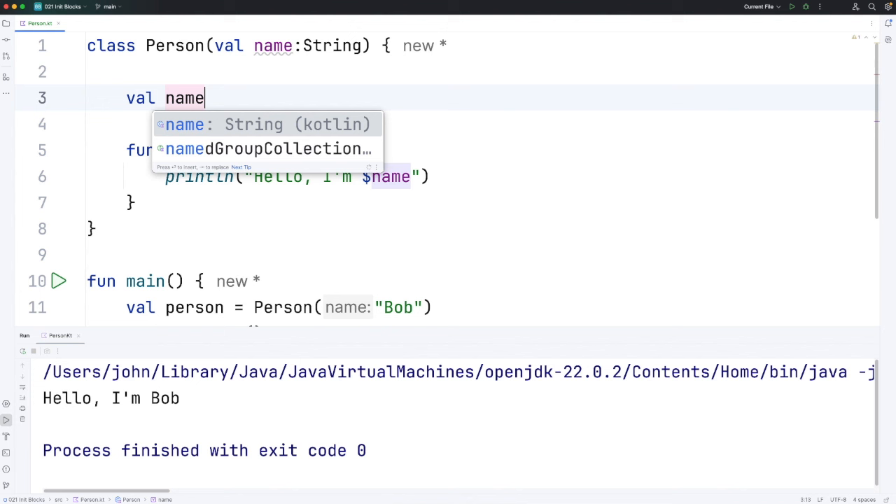
pyautogui.write(':String')
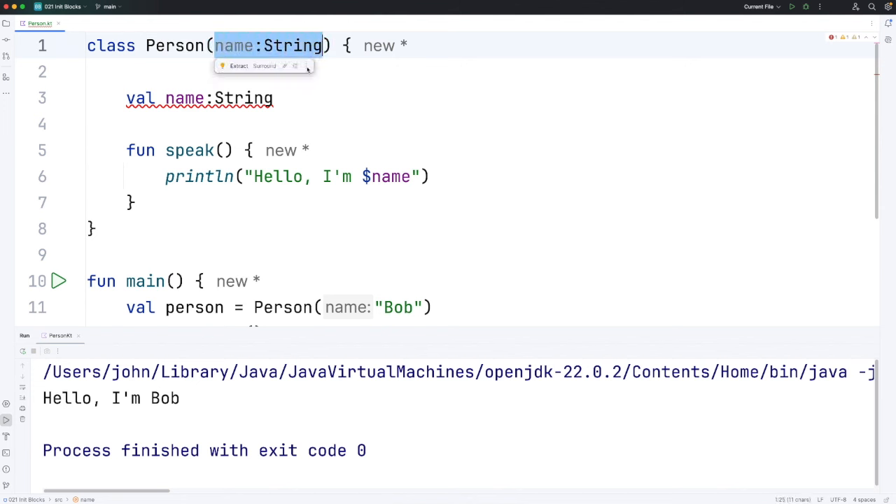
pyautogui.click(292, 98)
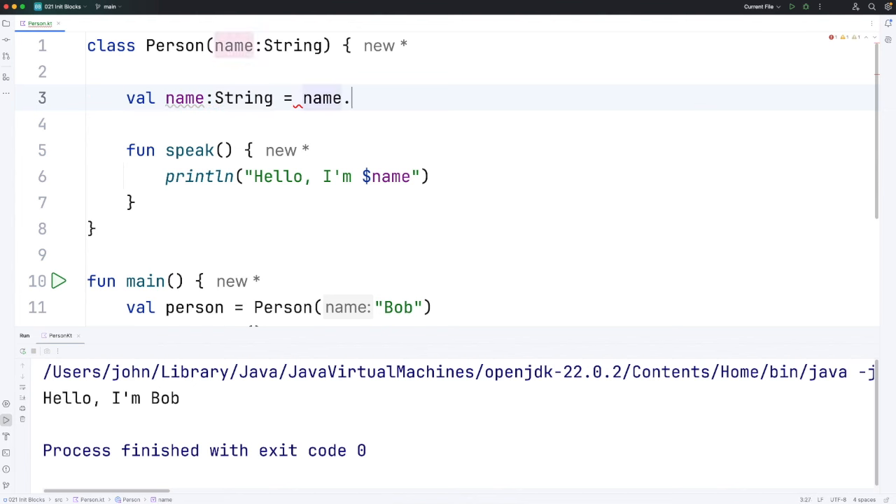
pyautogui.write('uppercase()')
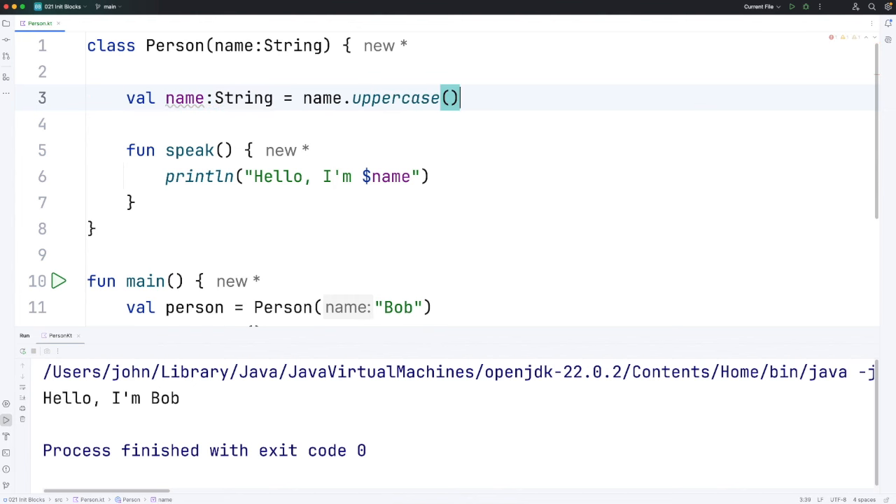
# - Highlight the name property's usages and the BOB in the rerun output
pyautogui.click(179, 98)
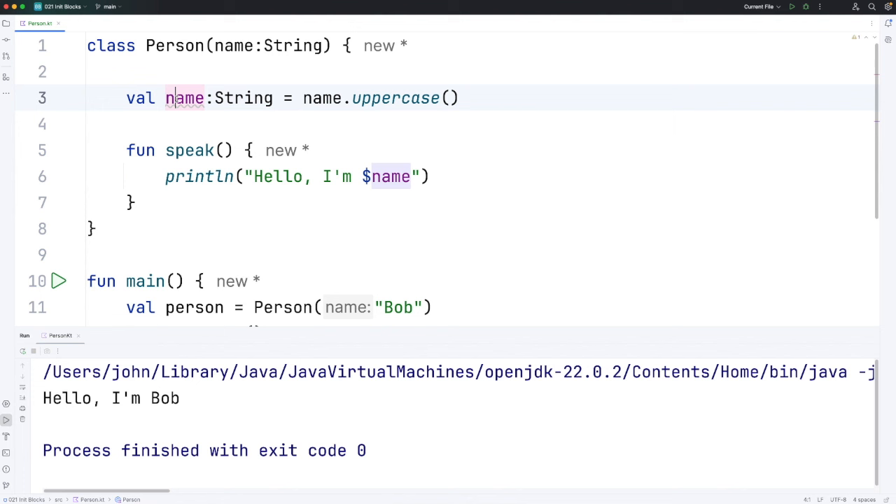
pyautogui.doubleClick(184, 98)
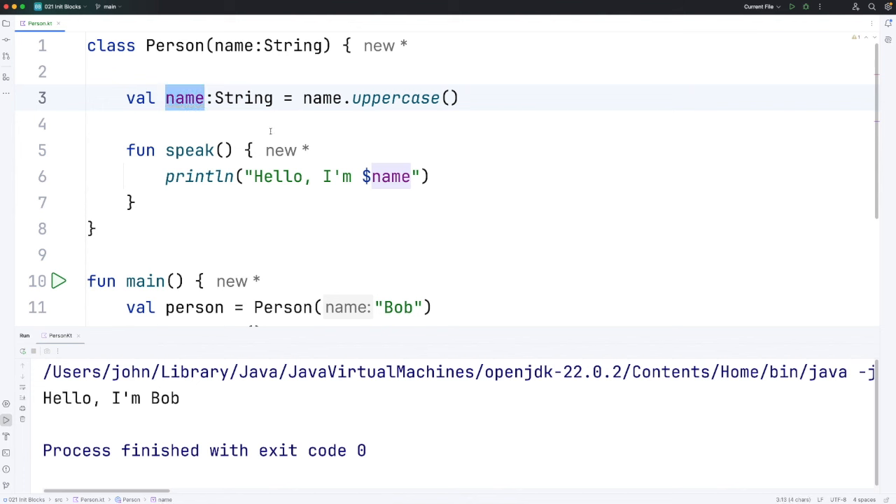
pyautogui.moveTo(231, 48)
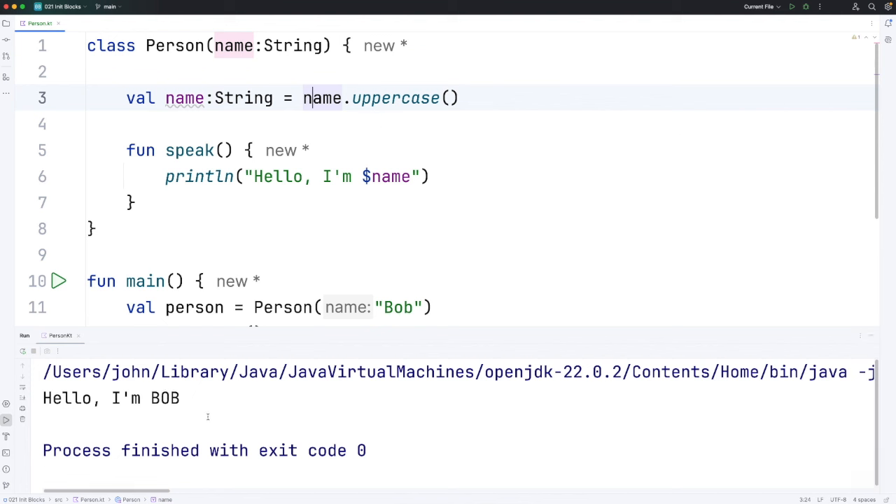
pyautogui.doubleClick(165, 398)
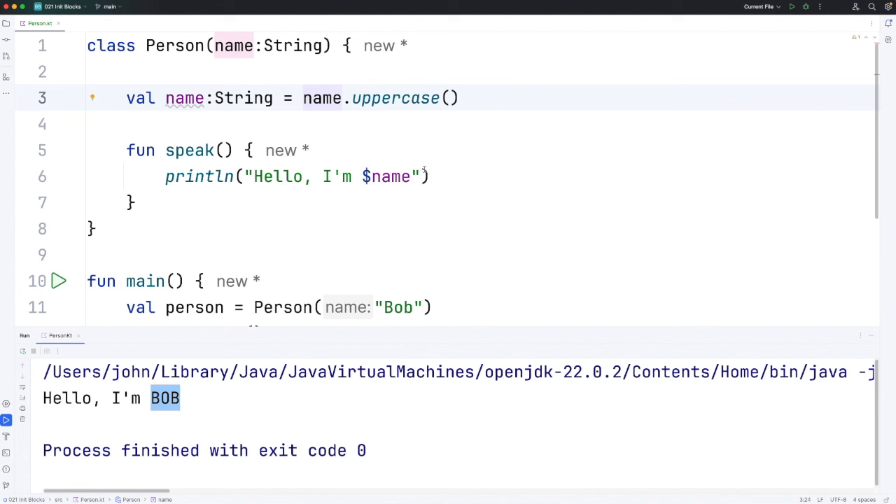
pyautogui.click(515, 101)
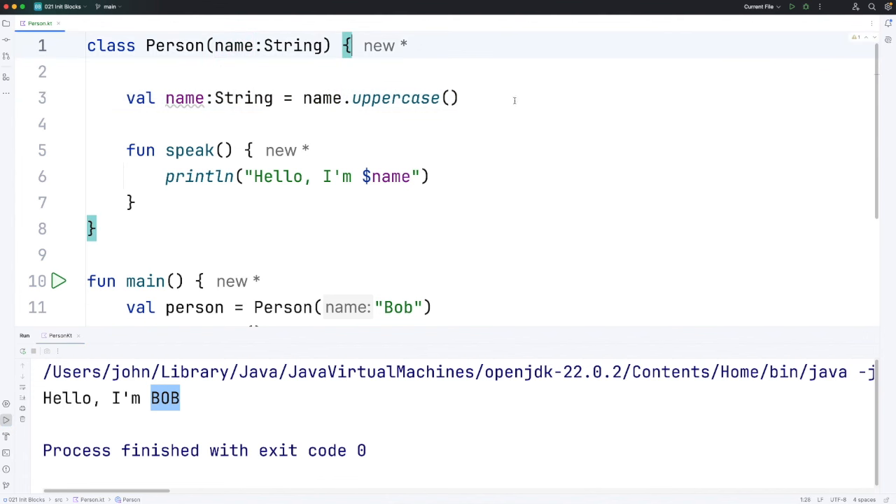
pyautogui.moveTo(507, 101)
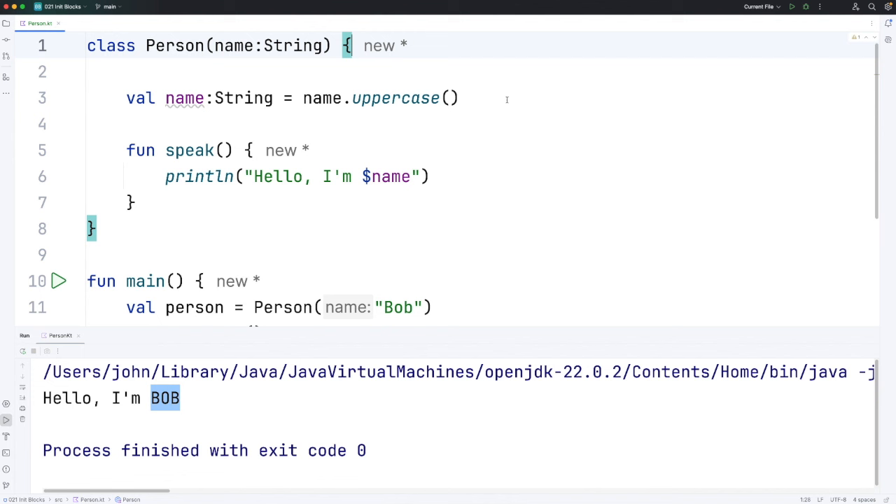
pyautogui.moveTo(512, 106)
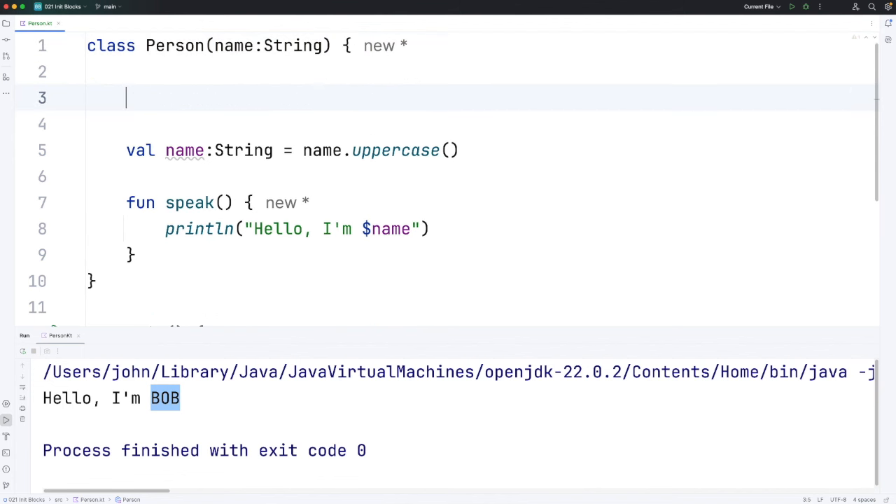
# - Write an init block printing "init 1: $name" above the name property and rerun
pyautogui.write('init {')
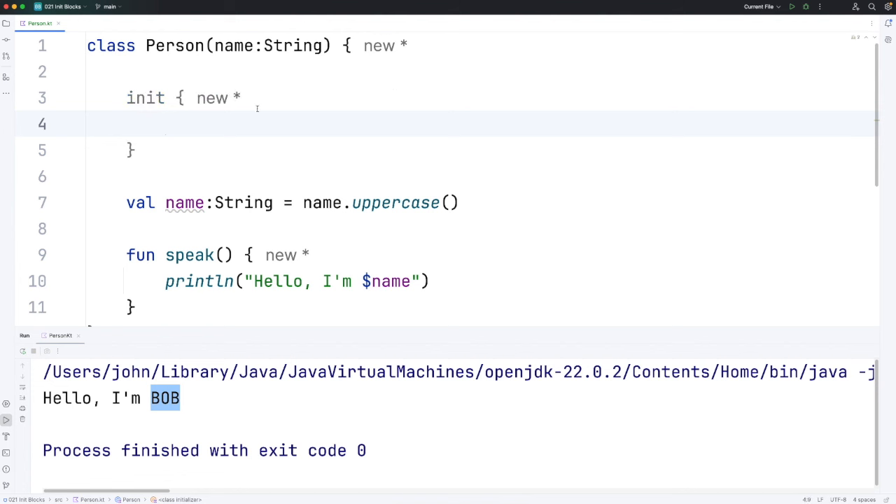
pyautogui.write('println("init')
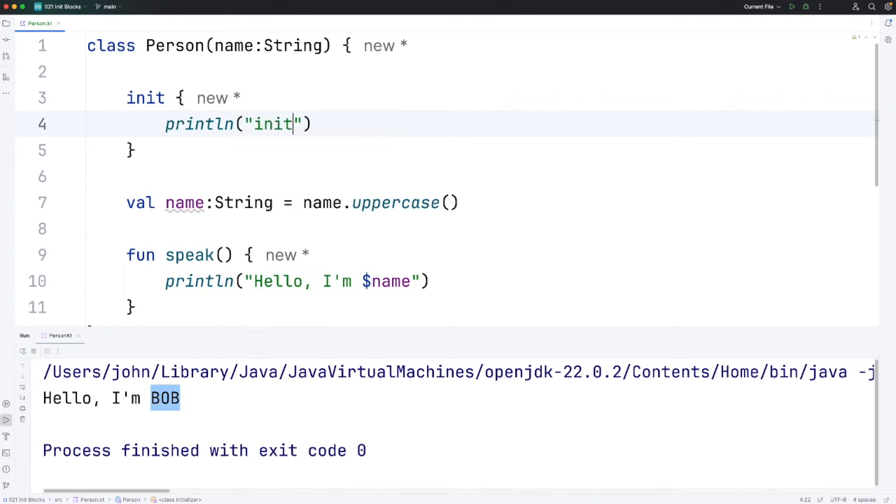
pyautogui.write('1:')
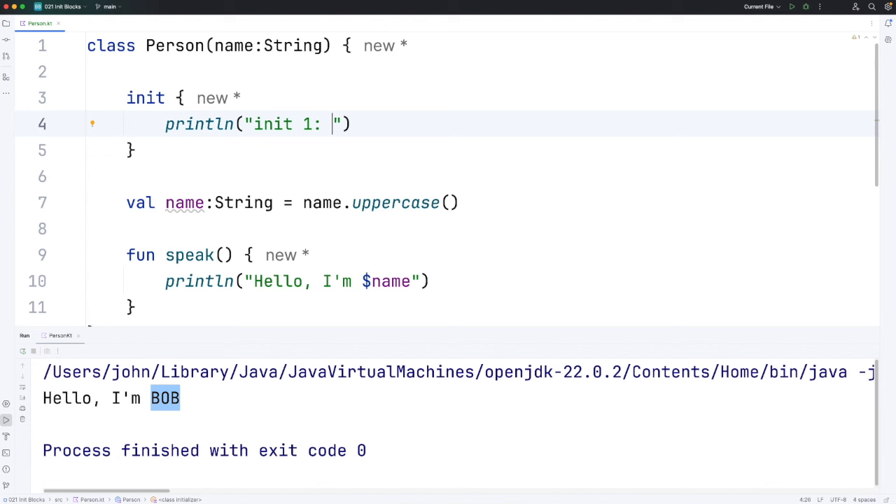
pyautogui.write('$')
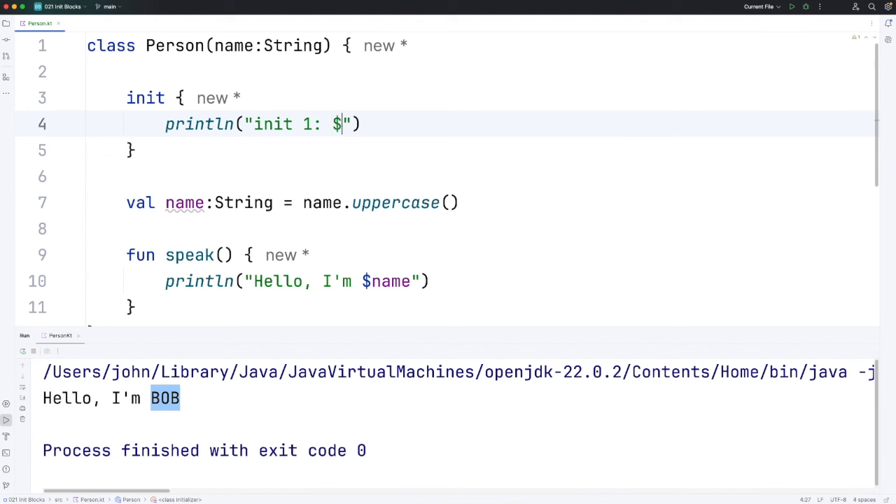
pyautogui.write('name')
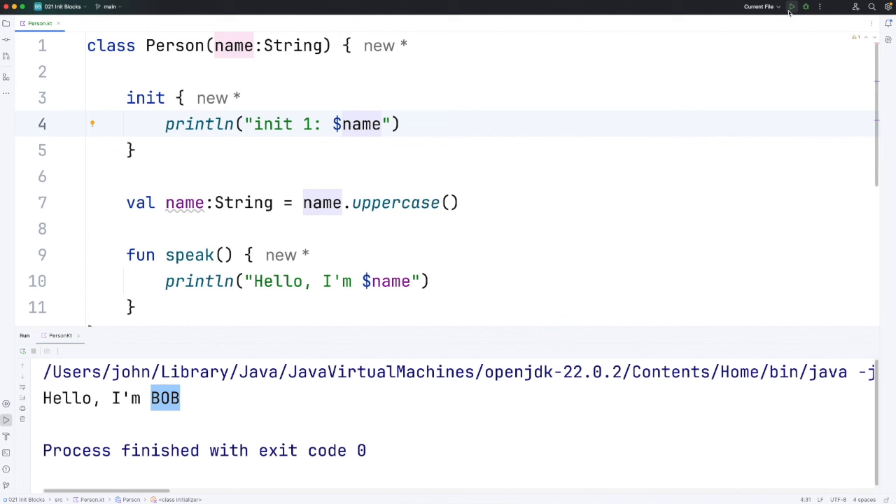
pyautogui.click(792, 6)
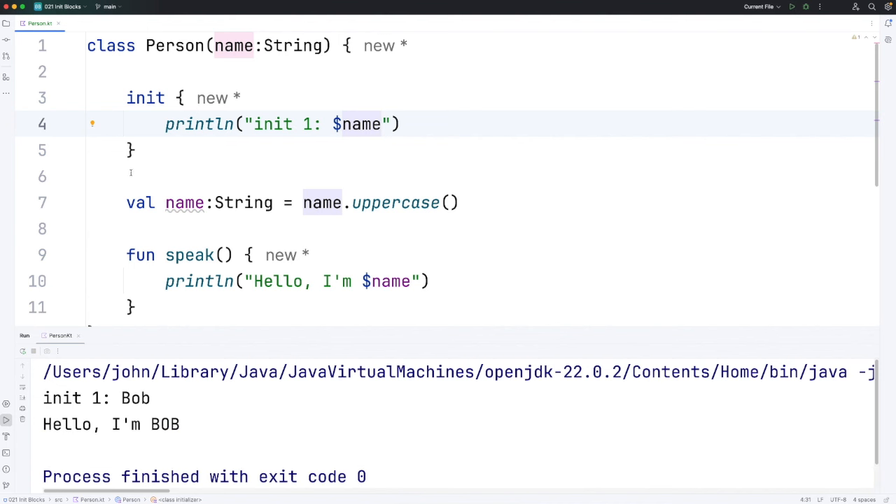
pyautogui.click(127, 98)
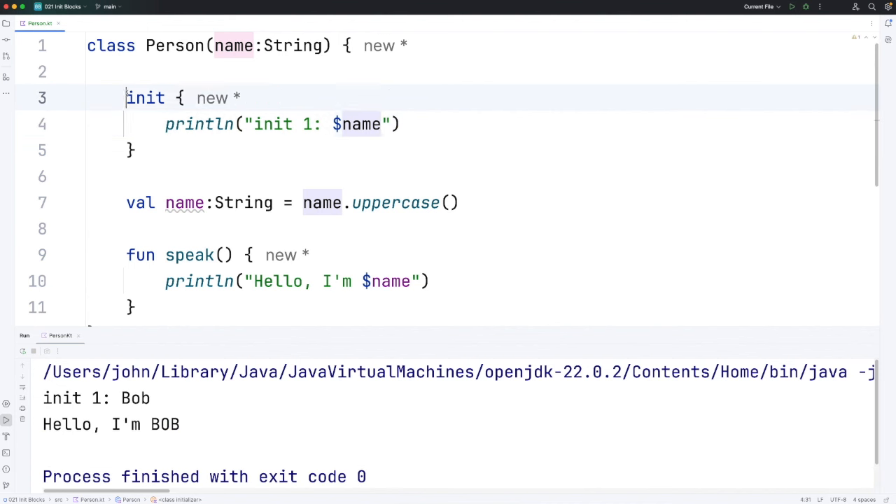
pyautogui.click(130, 150)
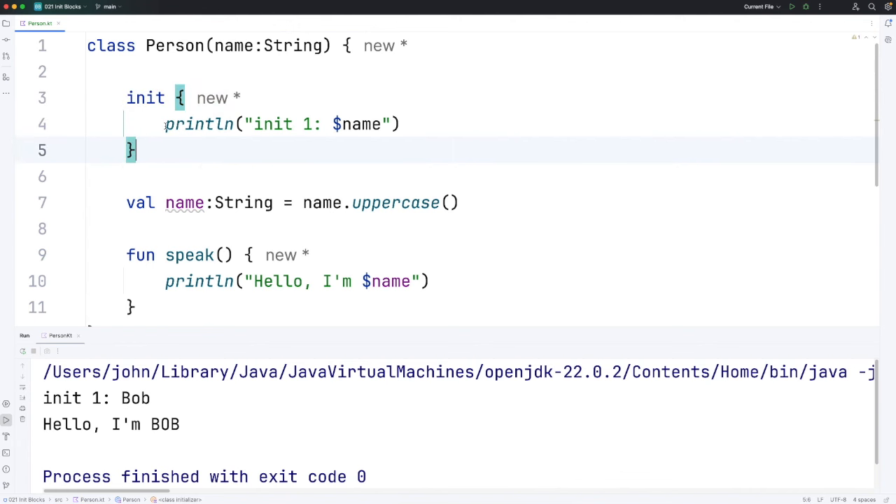
pyautogui.moveTo(171, 145)
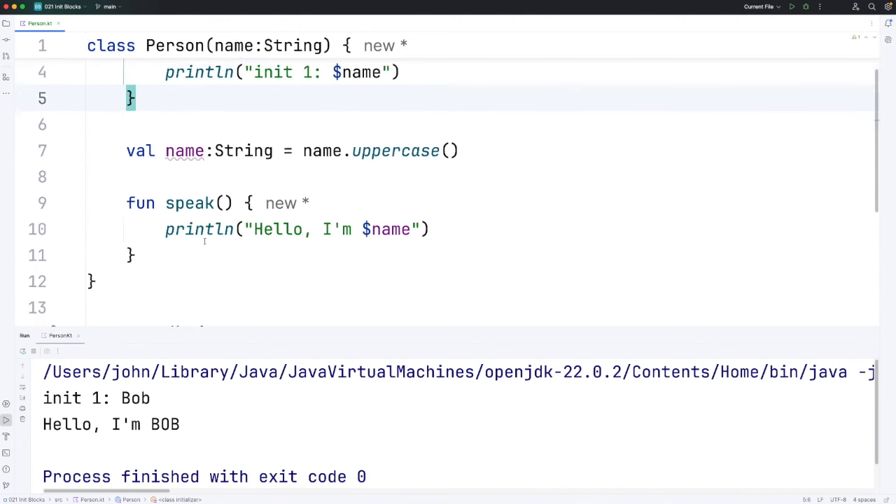
pyautogui.scroll(-3)
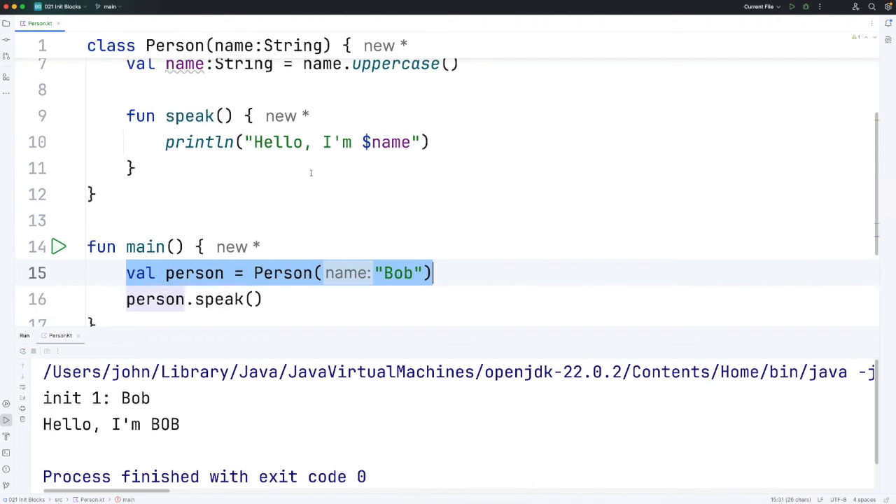
pyautogui.scroll(3)
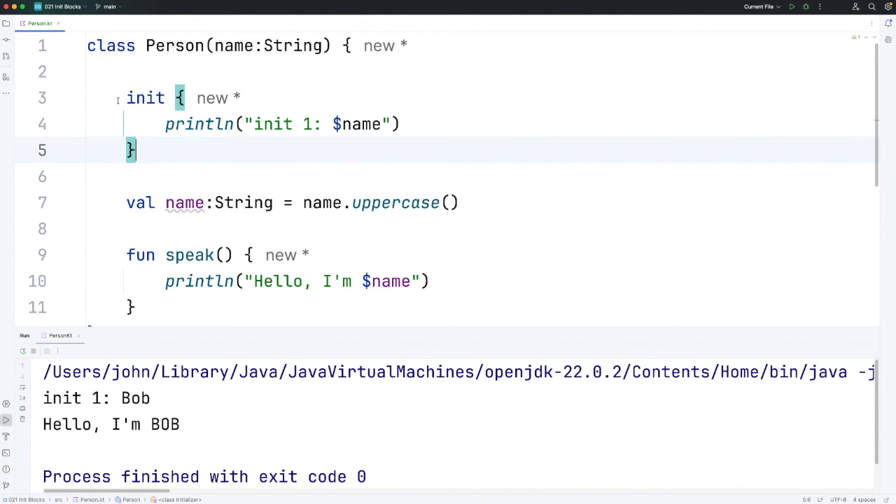
pyautogui.moveTo(126, 98); pyautogui.dragTo(137, 150)
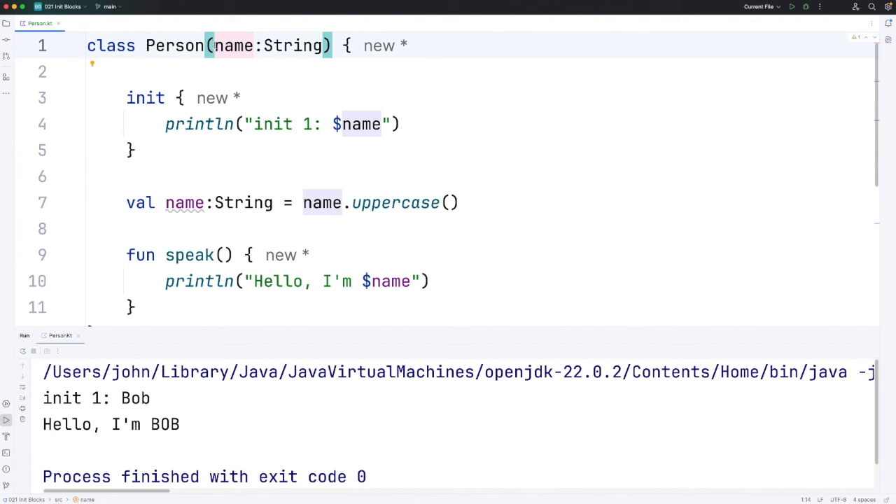
pyautogui.moveTo(245, 165)
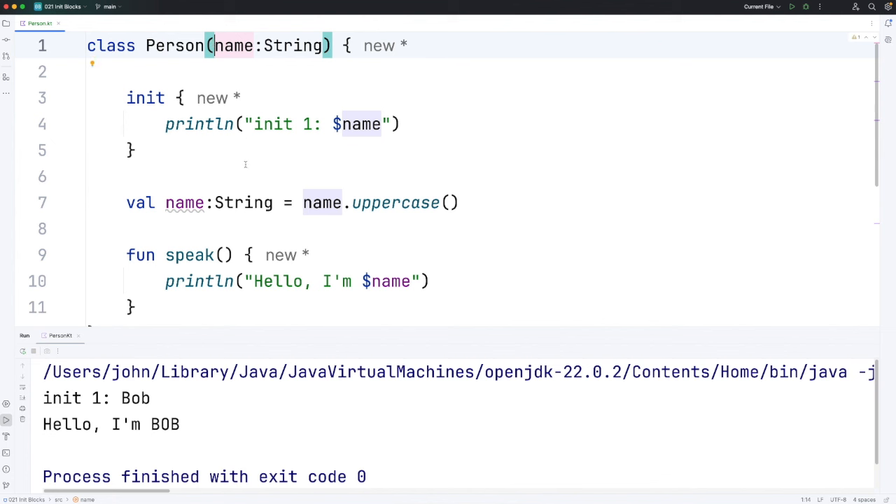
pyautogui.moveTo(160, 140)
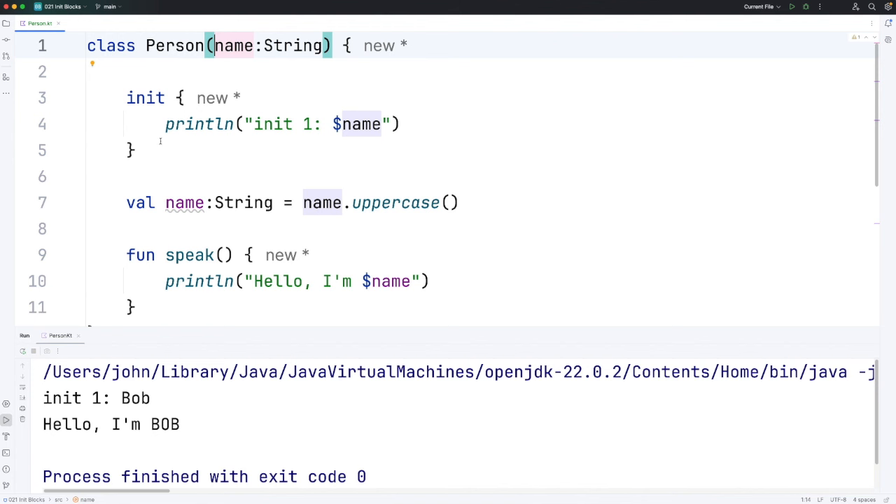
pyautogui.click(133, 150)
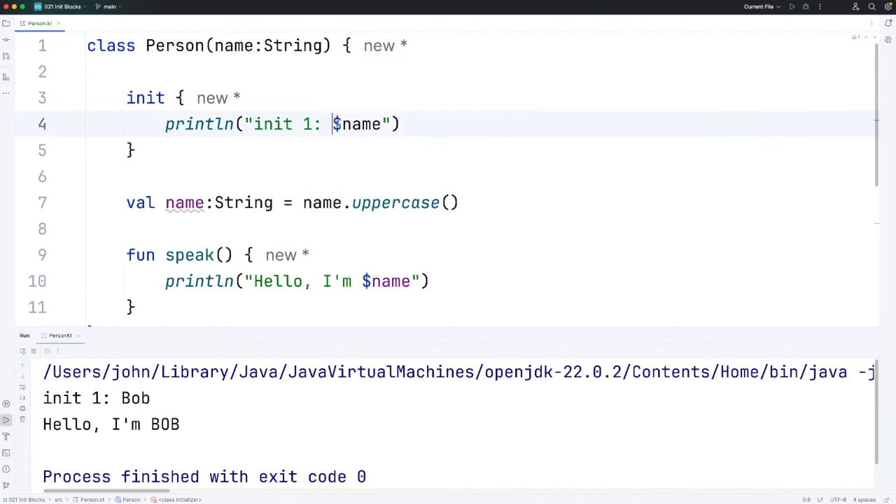
pyautogui.doubleClick(357, 123)
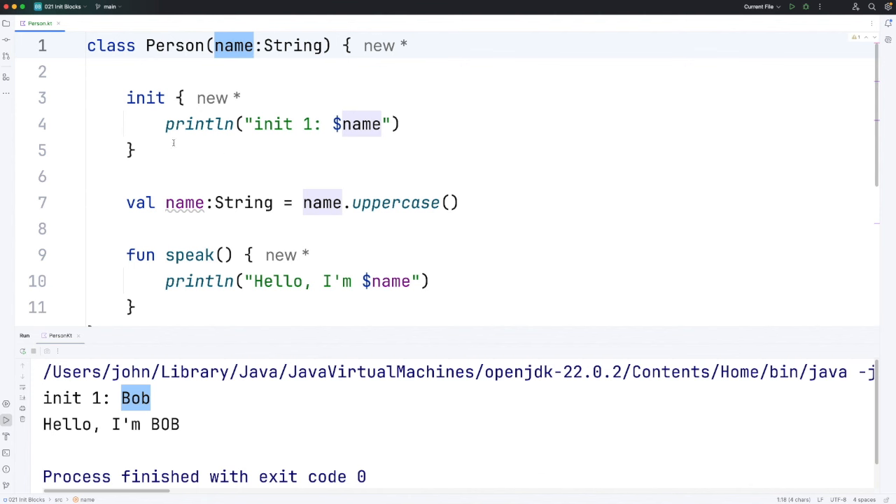
# - Select the first init block so it can be copied below the name property
pyautogui.moveTo(126, 98); pyautogui.dragTo(137, 150)
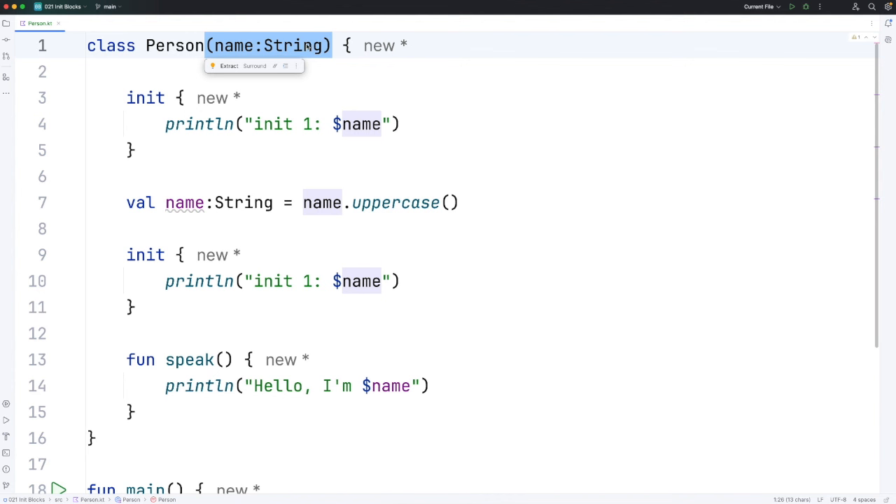
pyautogui.moveTo(287, 44)
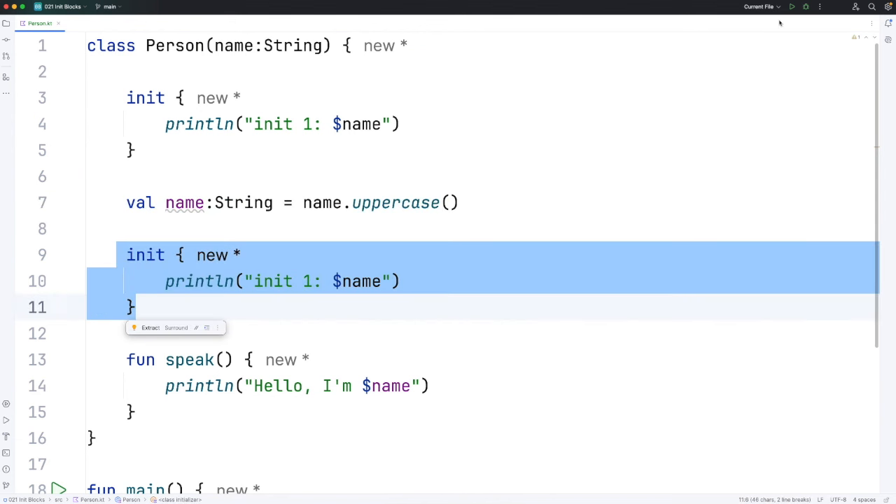
# - Run the program and change the second init message to "init 2: $name"
pyautogui.click(792, 5)
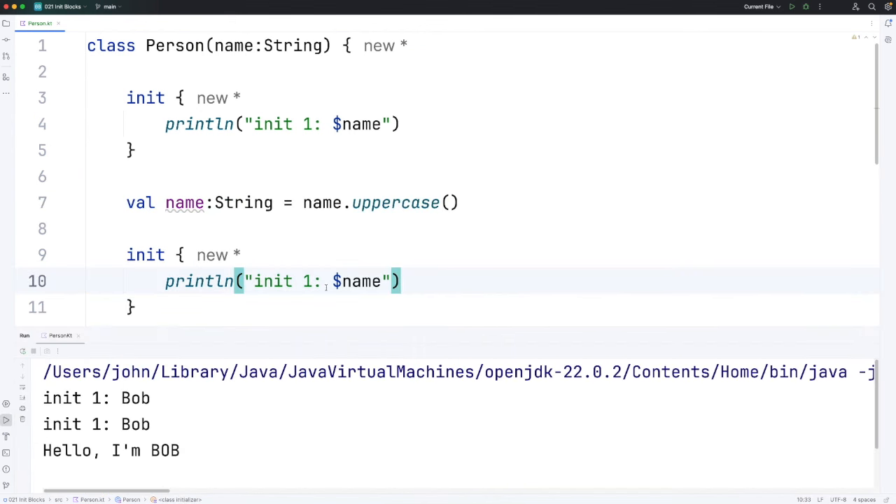
pyautogui.doubleClick(361, 280)
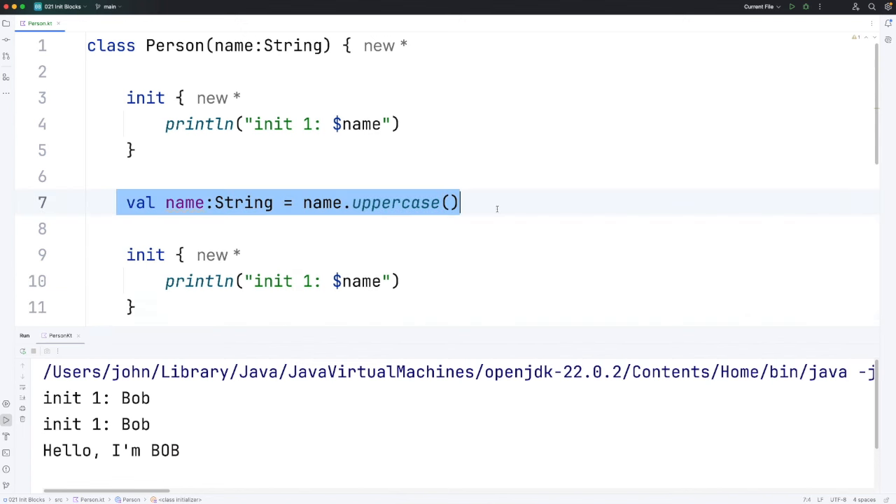
pyautogui.click(235, 44)
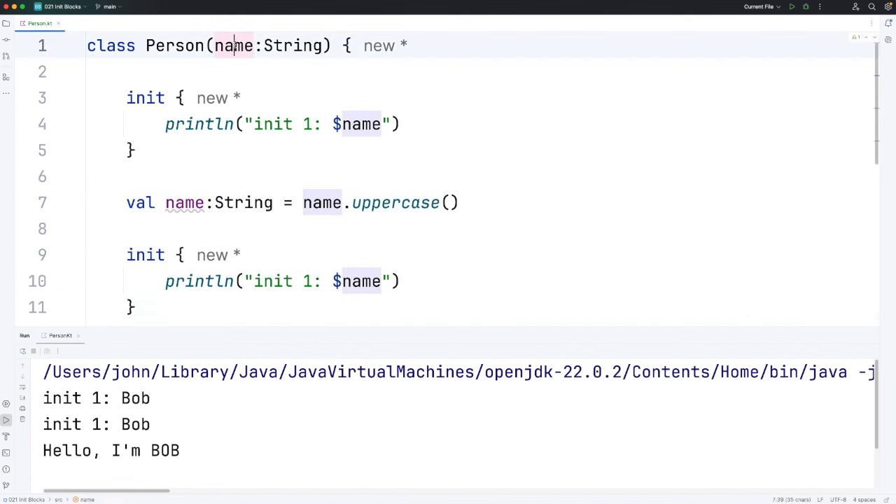
pyautogui.doubleClick(233, 45)
pyautogui.write('2')
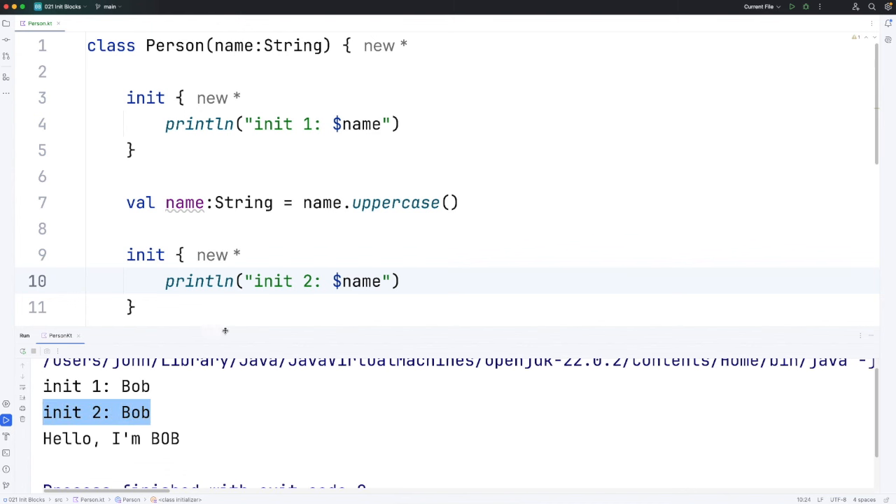
# - Highlight the constructor parameter and the name reference in the second init block
pyautogui.doubleClick(235, 45)
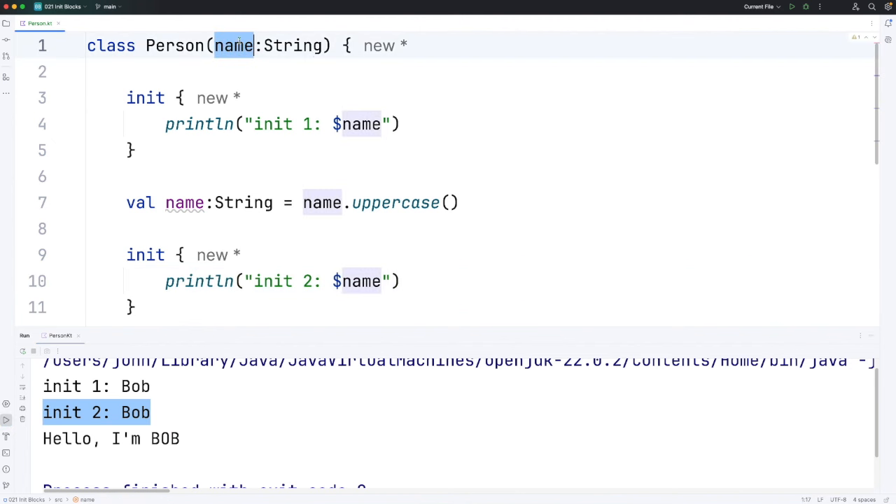
pyautogui.click(185, 201)
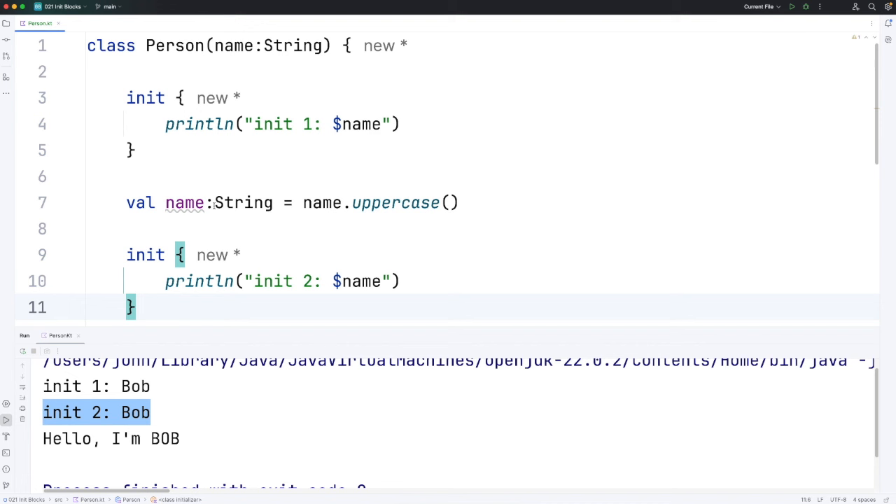
pyautogui.doubleClick(184, 202)
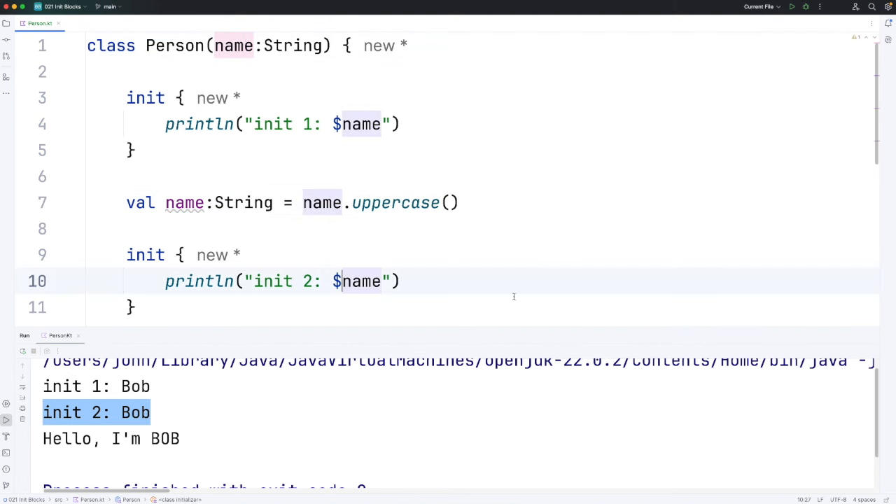
pyautogui.moveTo(549, 269)
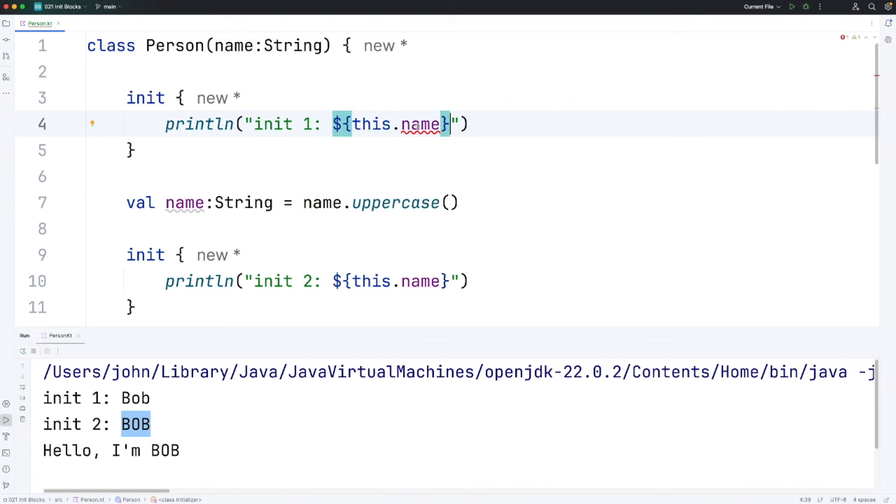
pyautogui.moveTo(423, 124)
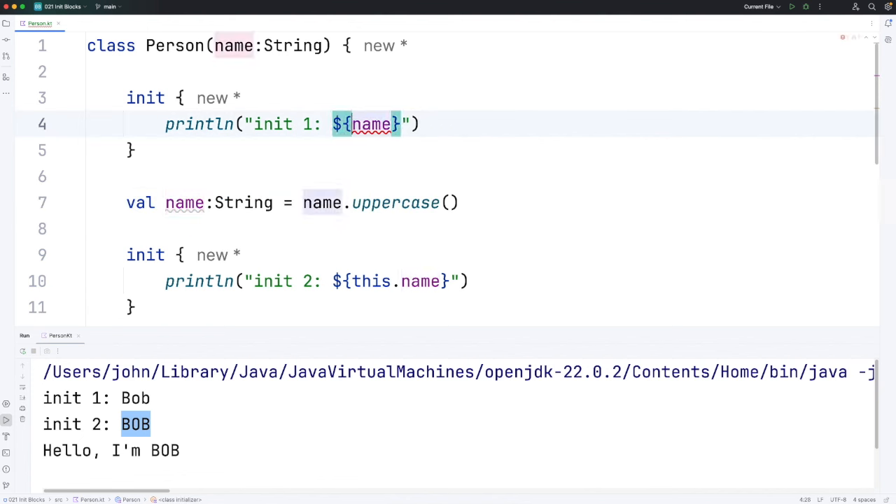
# - Hide the Run tool window so the whole Person class and main are visible
pyautogui.click(234, 45)
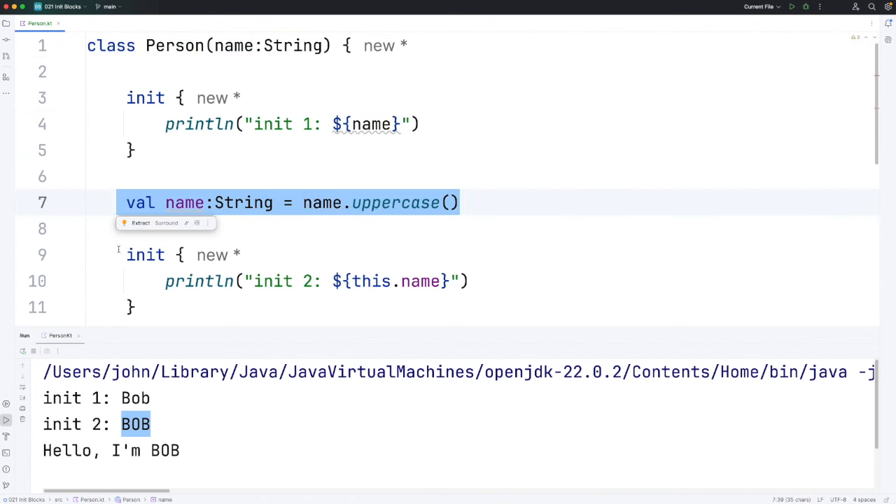
pyautogui.click(392, 280)
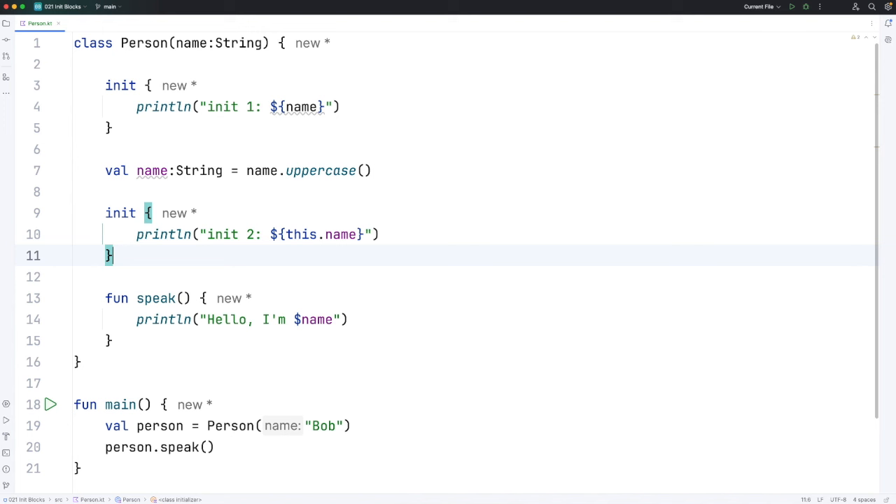
pyautogui.moveTo(554, 375)
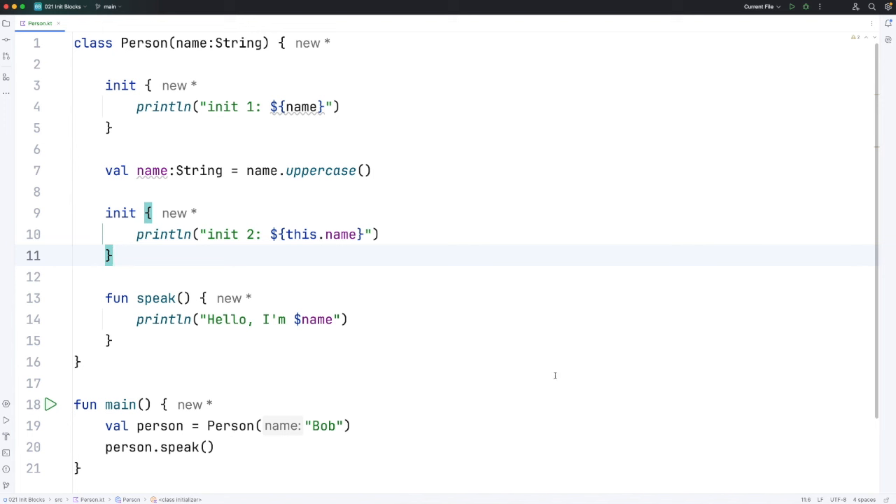